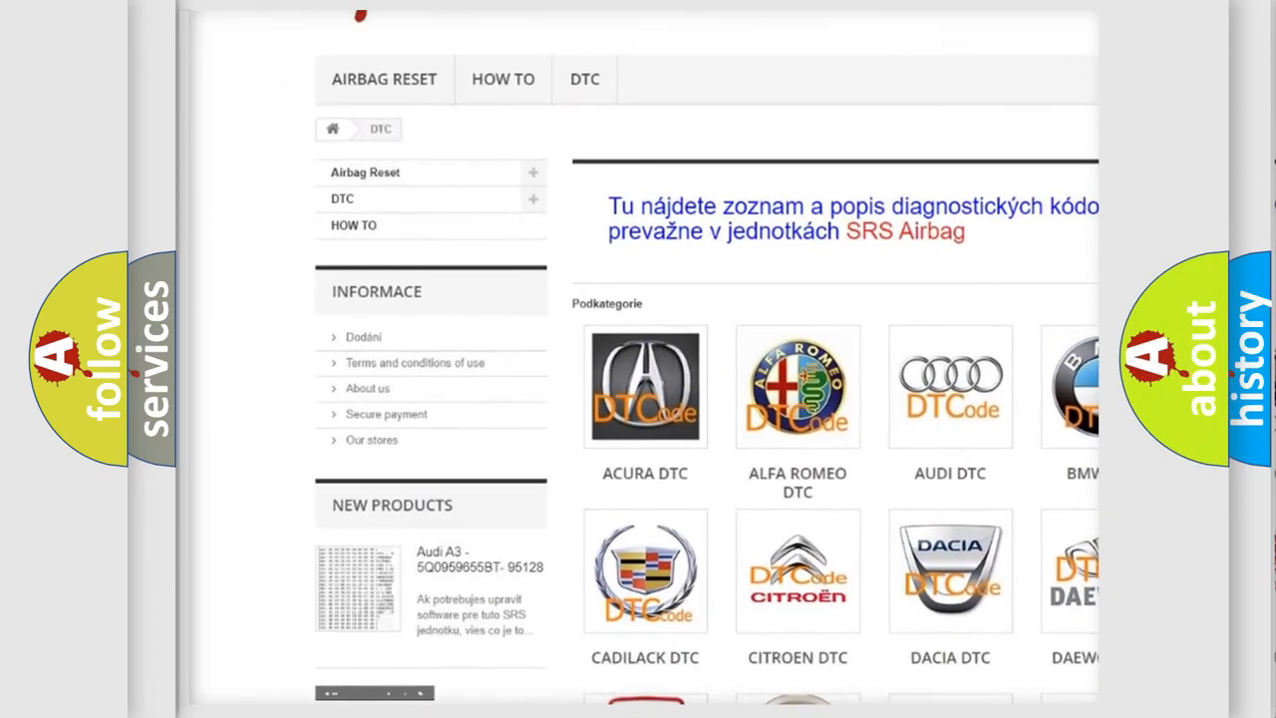
{"action": "scroll", "scroll_direction": "down", "scroll_amount": 3}
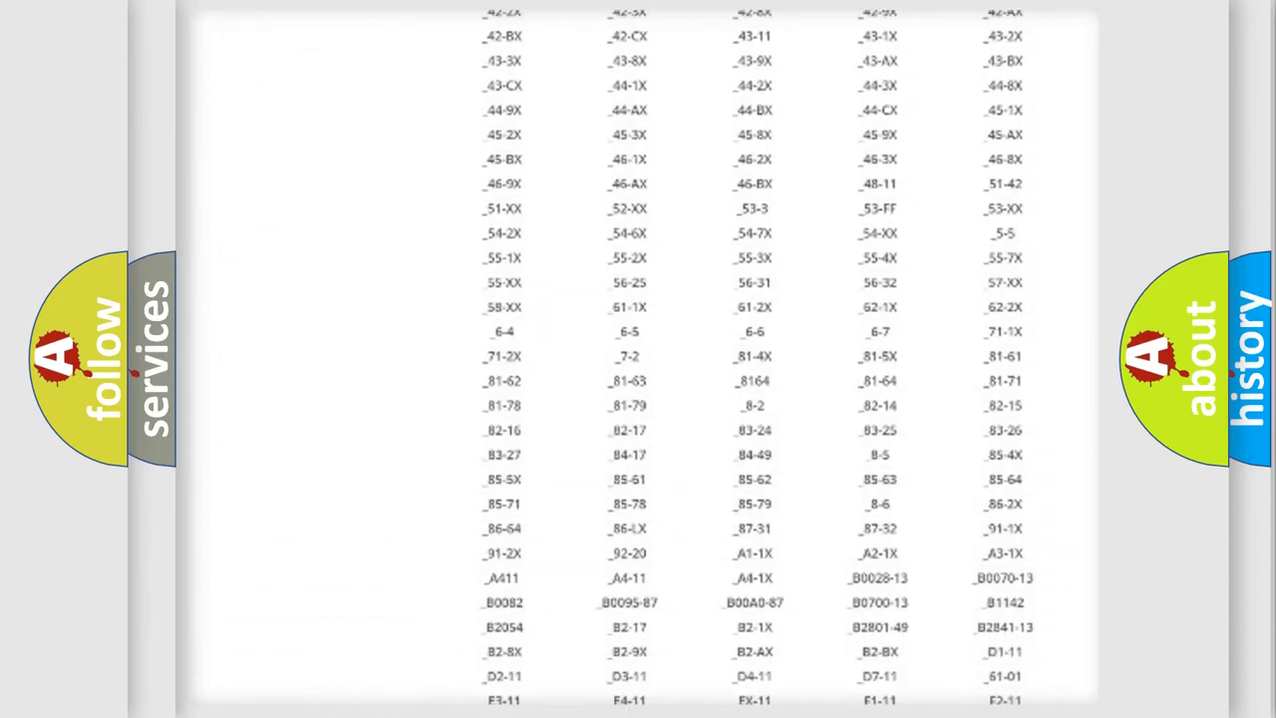
{"action": "scroll", "scroll_direction": "down", "scroll_amount": 3}
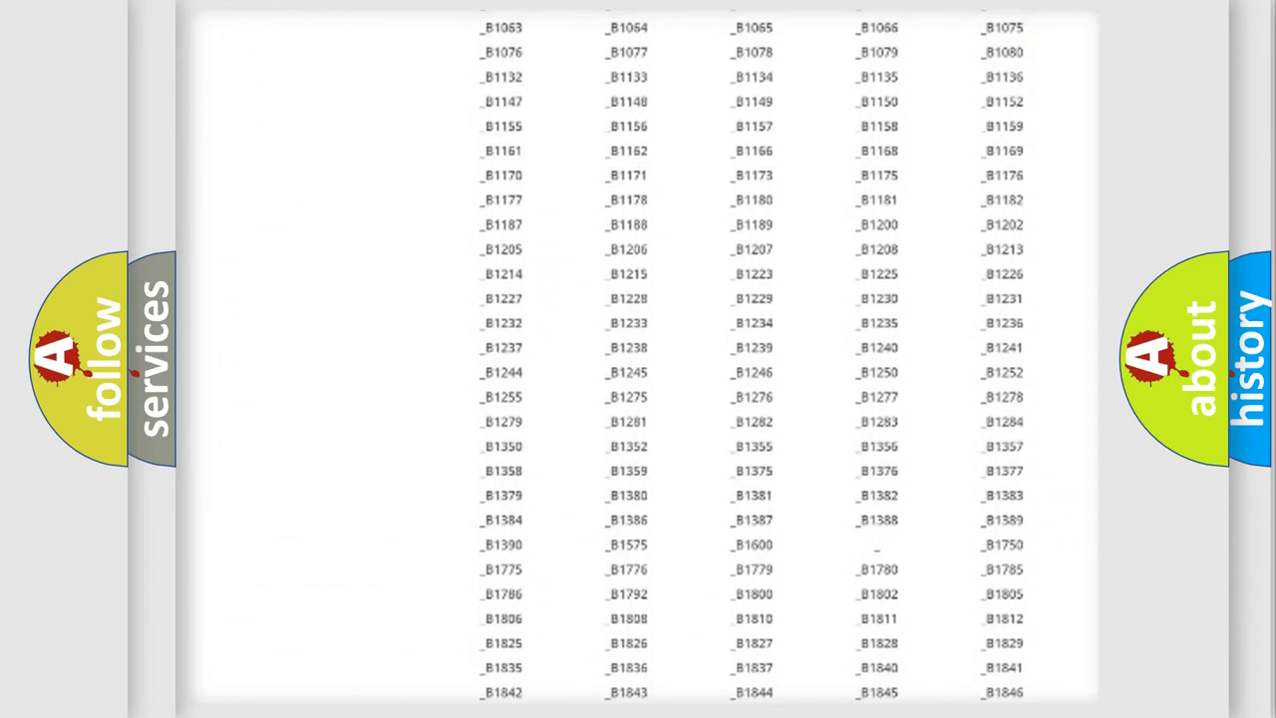